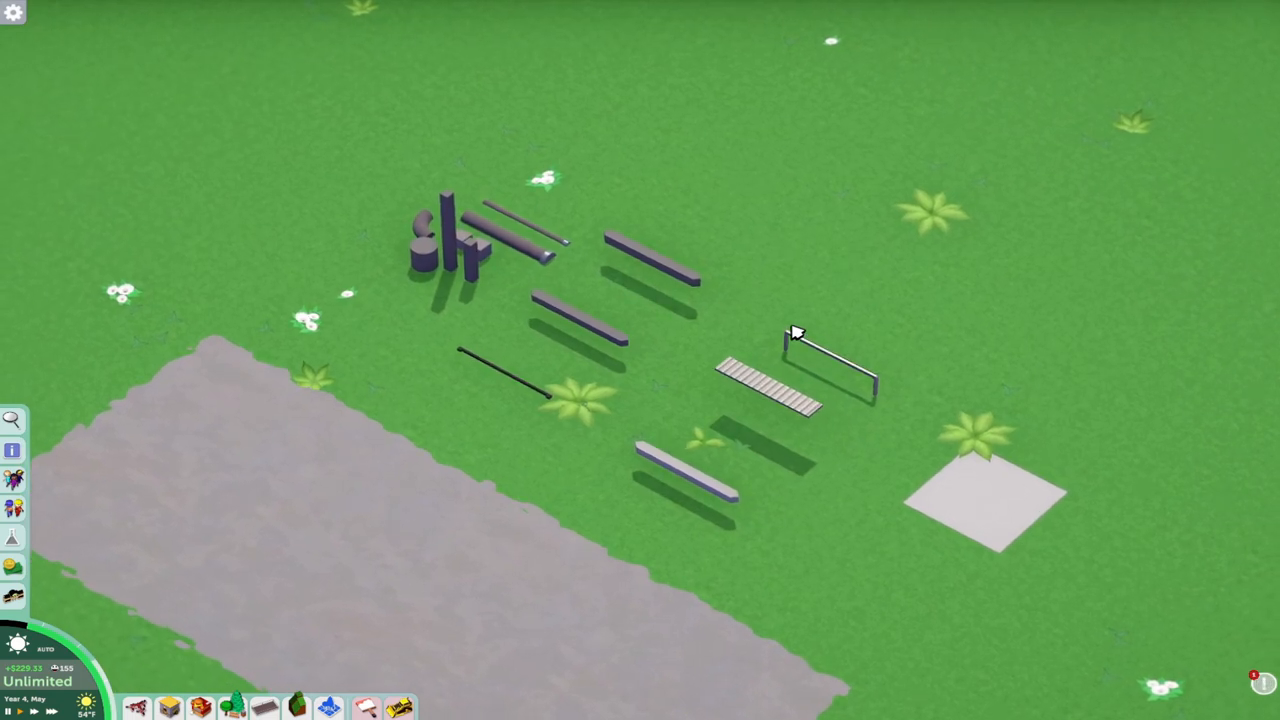
mouse_move(812, 379)
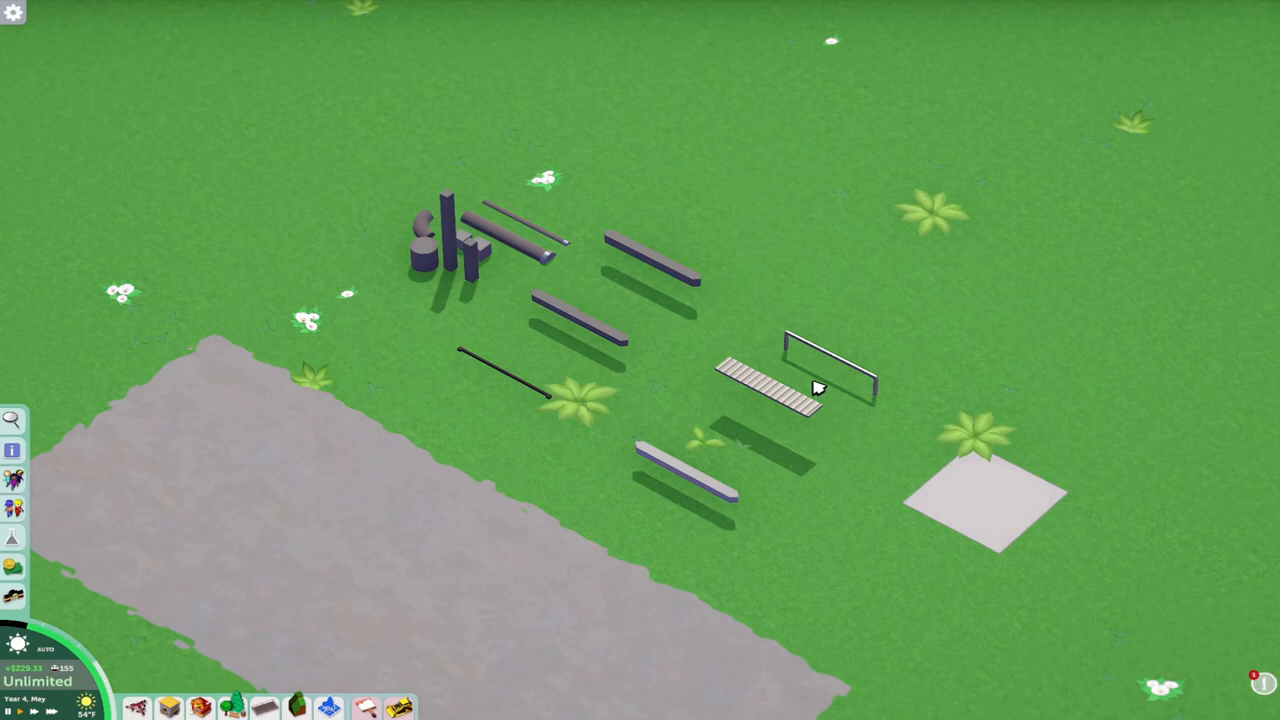
mouse_move(817, 390)
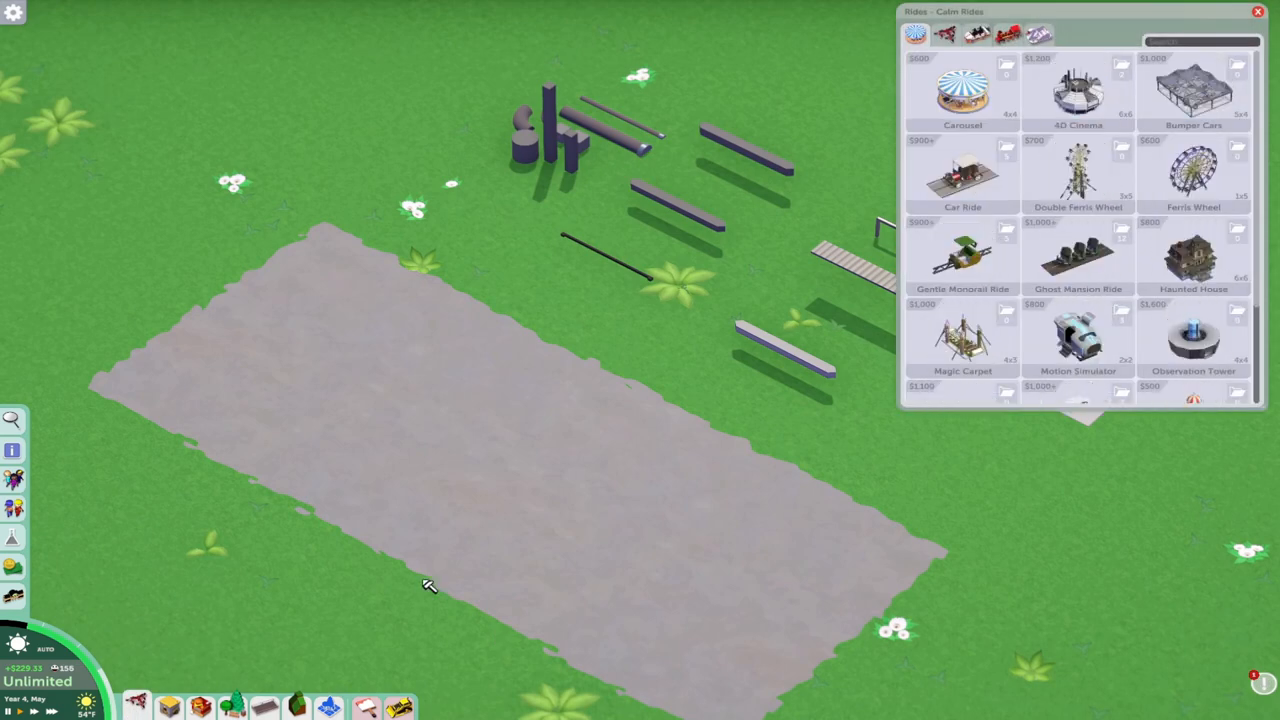
Choose a coaster, place its station, and extend a long straight elevated track run
left_click(944, 37)
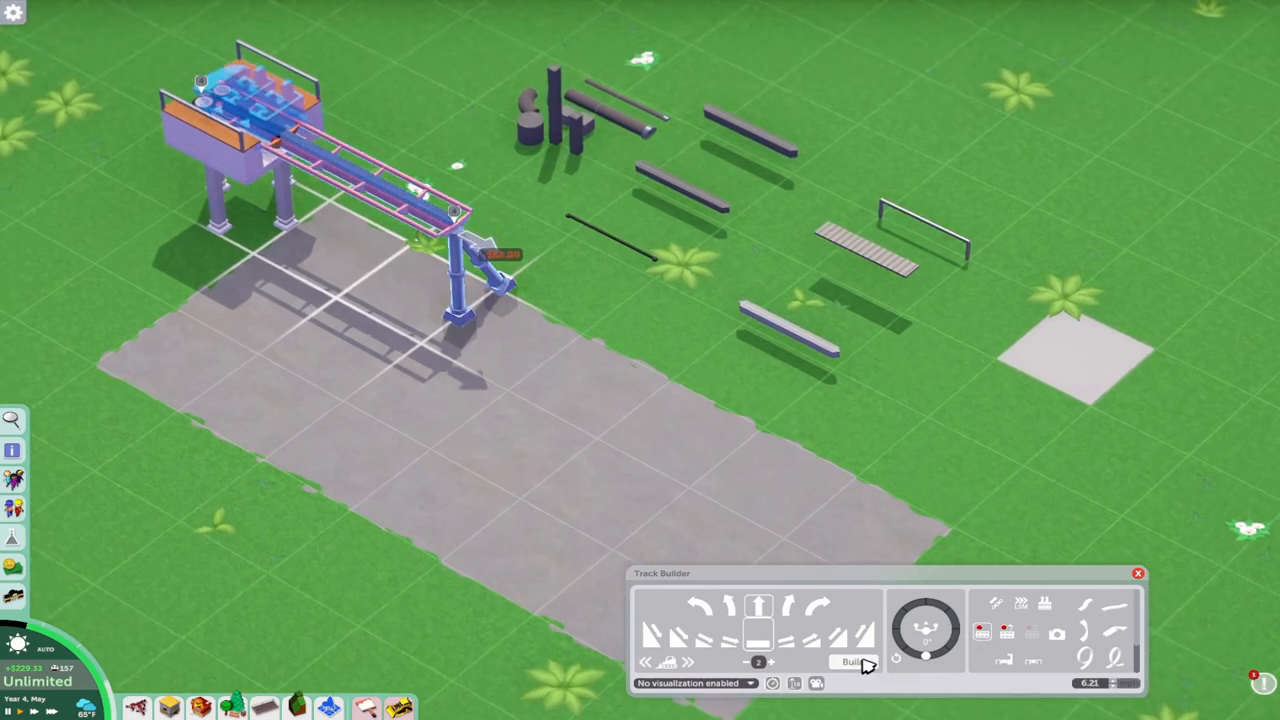
left_click(848, 662)
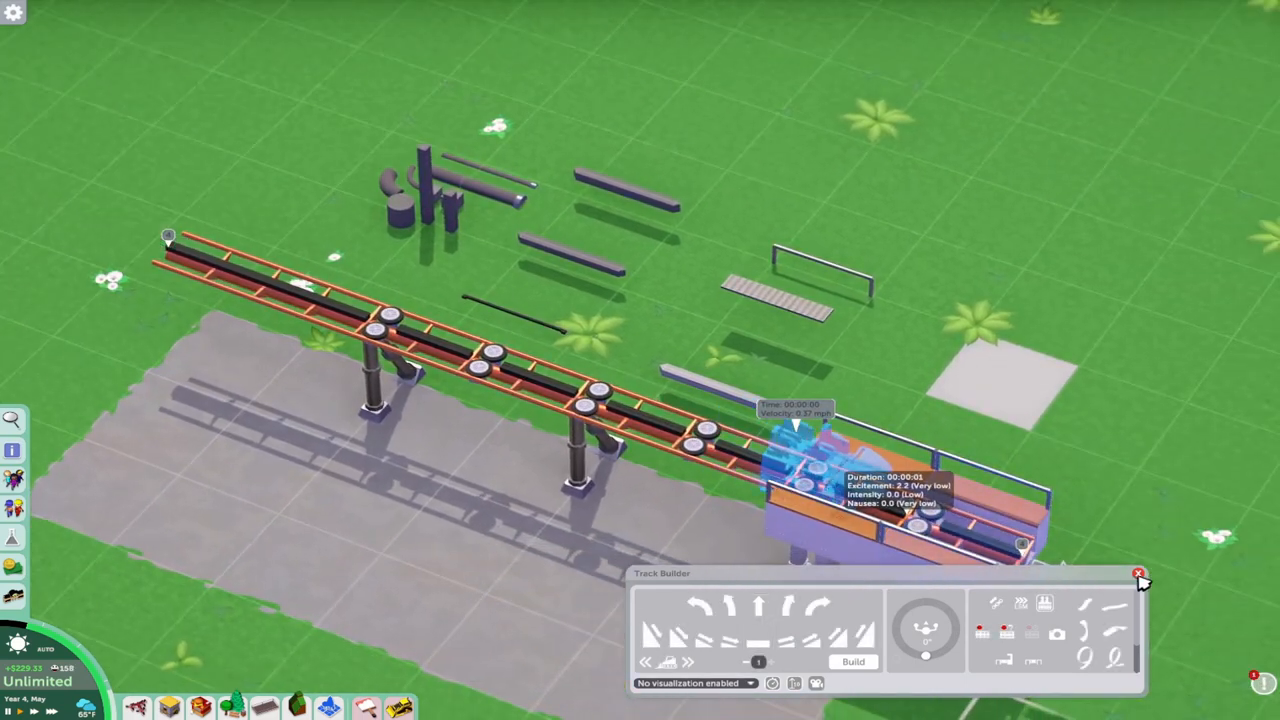
Close Track Builder, paint the first coaster's rails red (#F50000), and reopen the Rides catalogue
left_click(1140, 570)
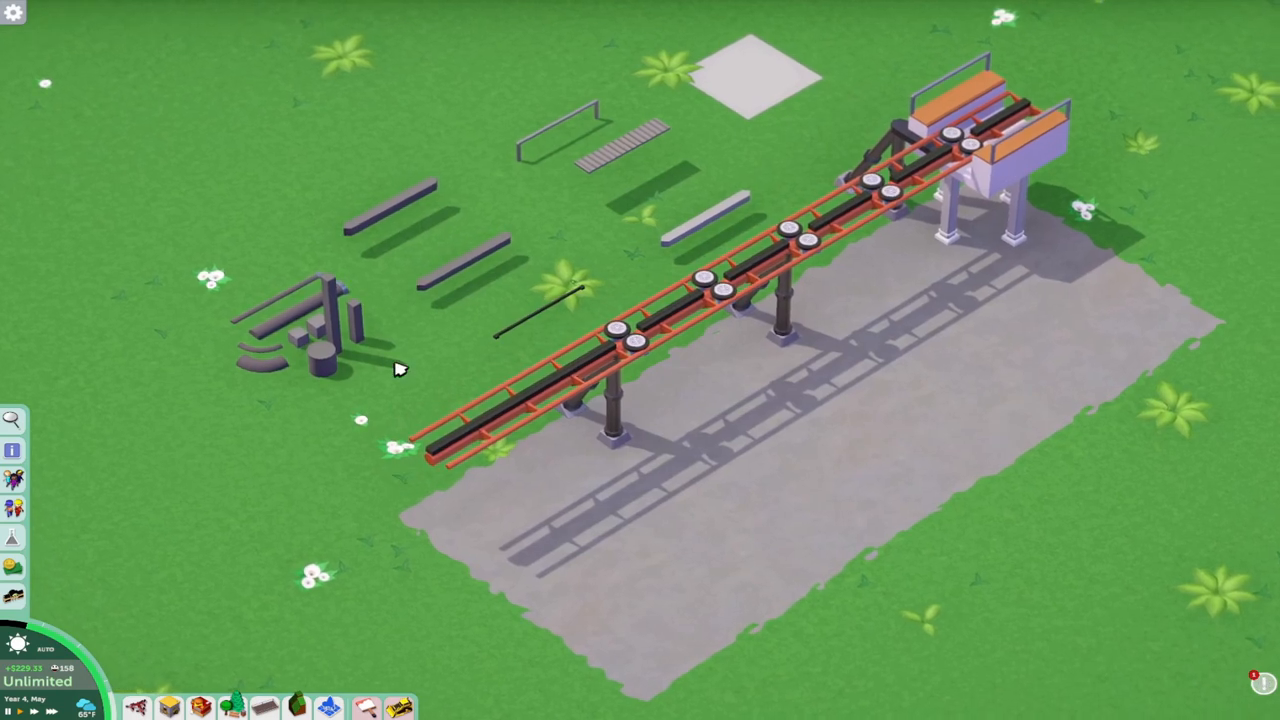
mouse_move(935, 152)
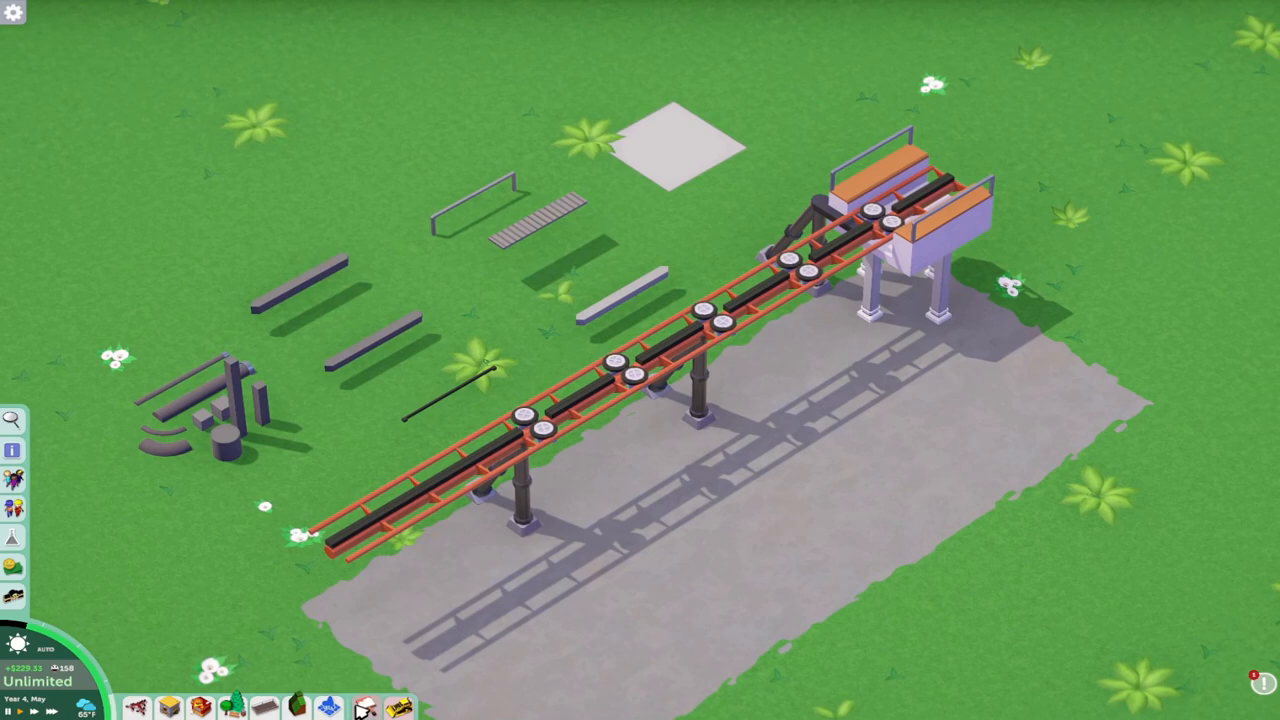
left_click(375, 705)
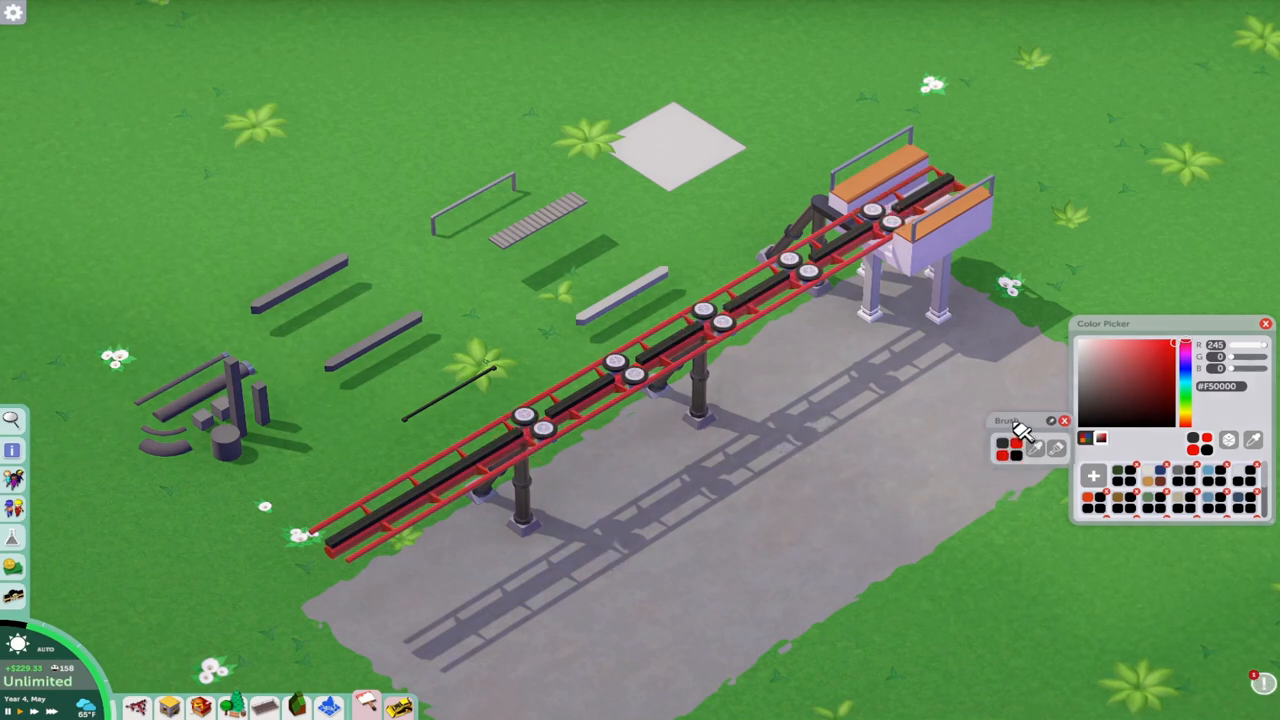
left_click(1263, 323)
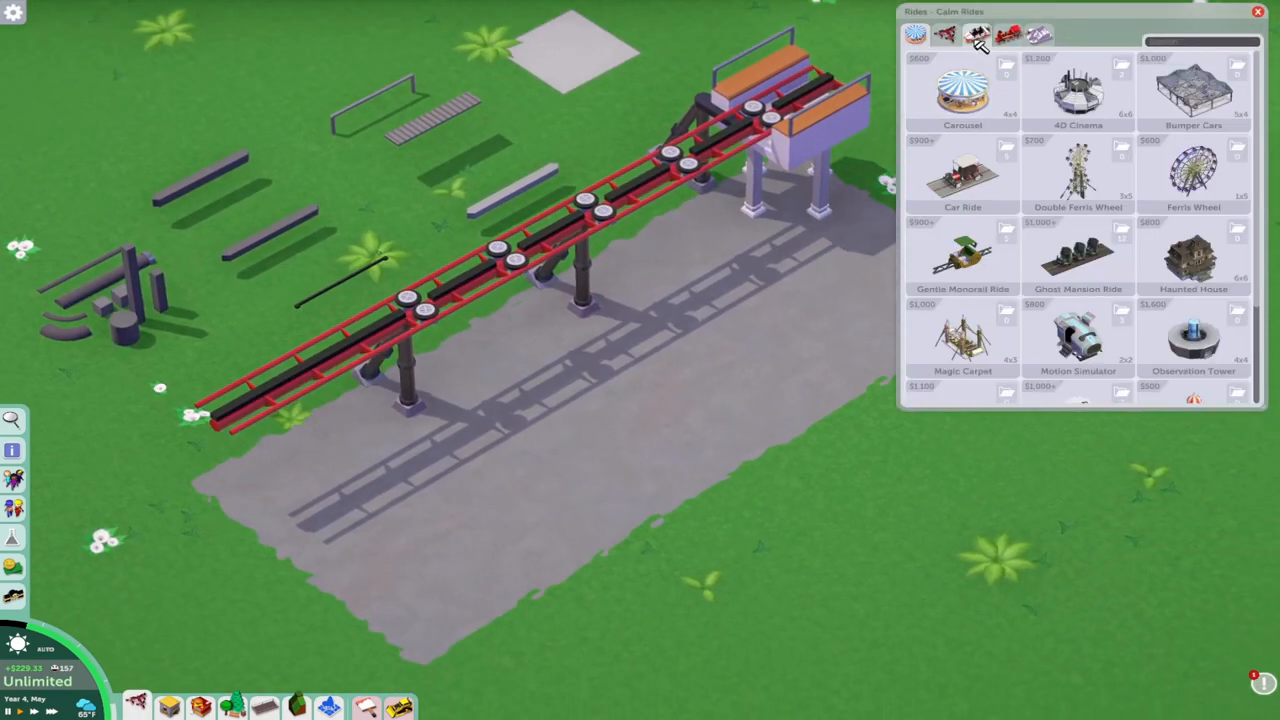
Pick a second coaster from the Coasters tab and build its straight track beside the red one
left_click(978, 37)
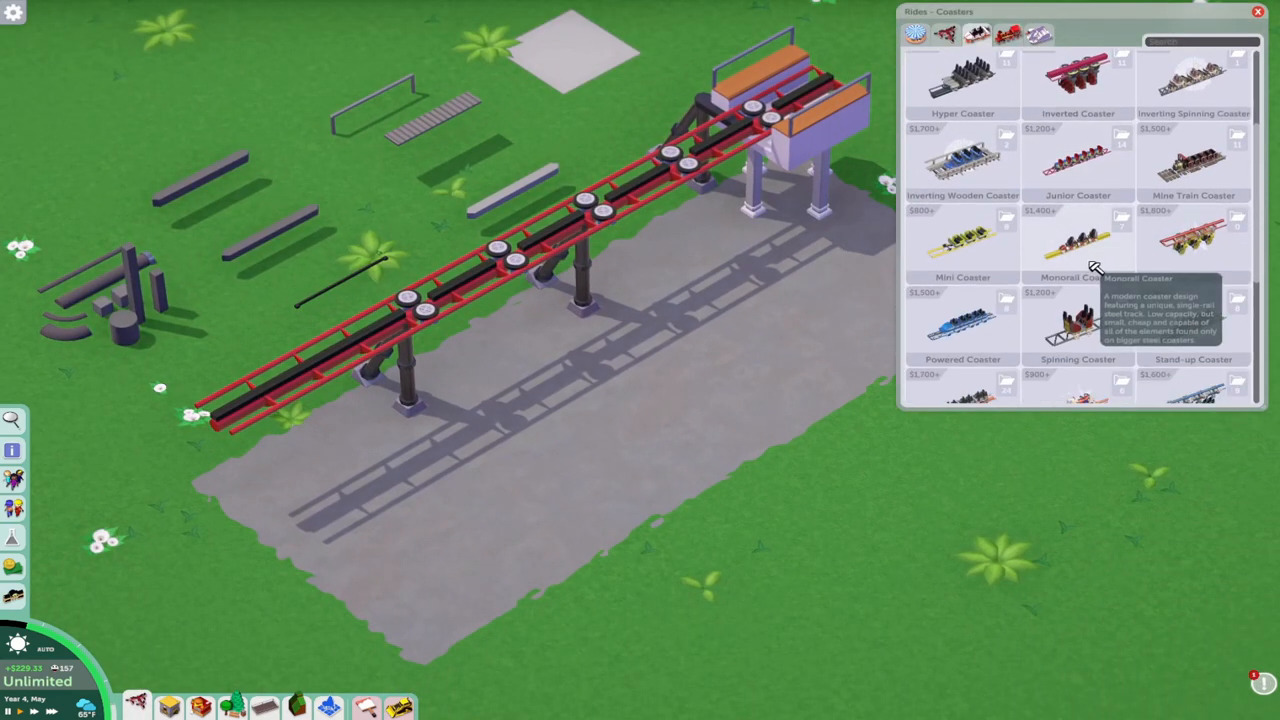
left_click(1075, 245)
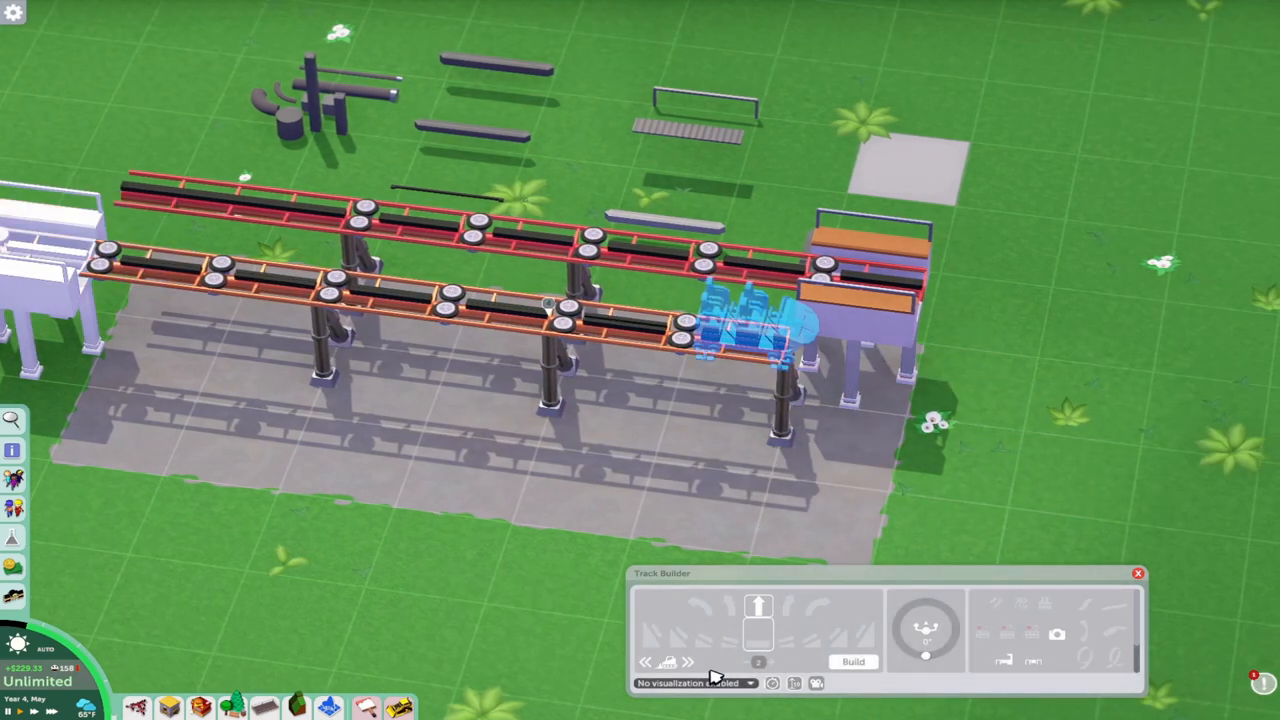
left_click(1137, 569)
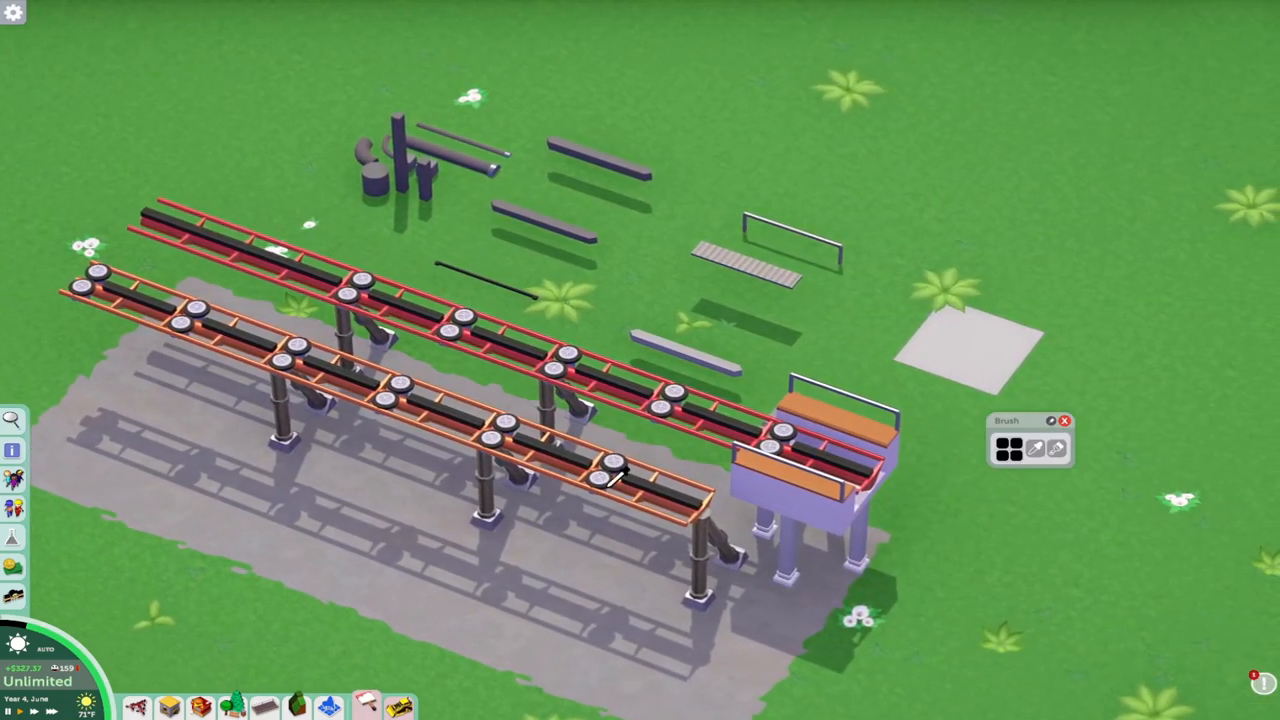
Choose blue in the Color Picker, close it, and select the blue brush swatch
left_click(1031, 450)
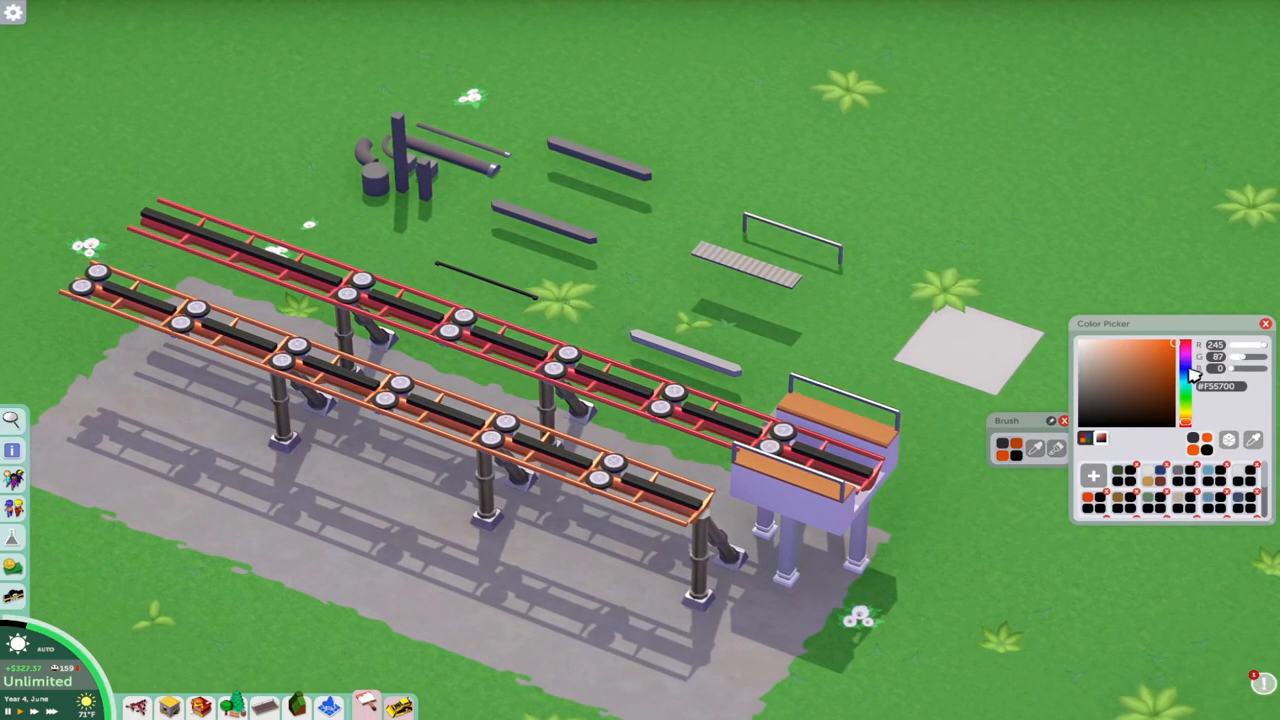
left_click(1188, 377)
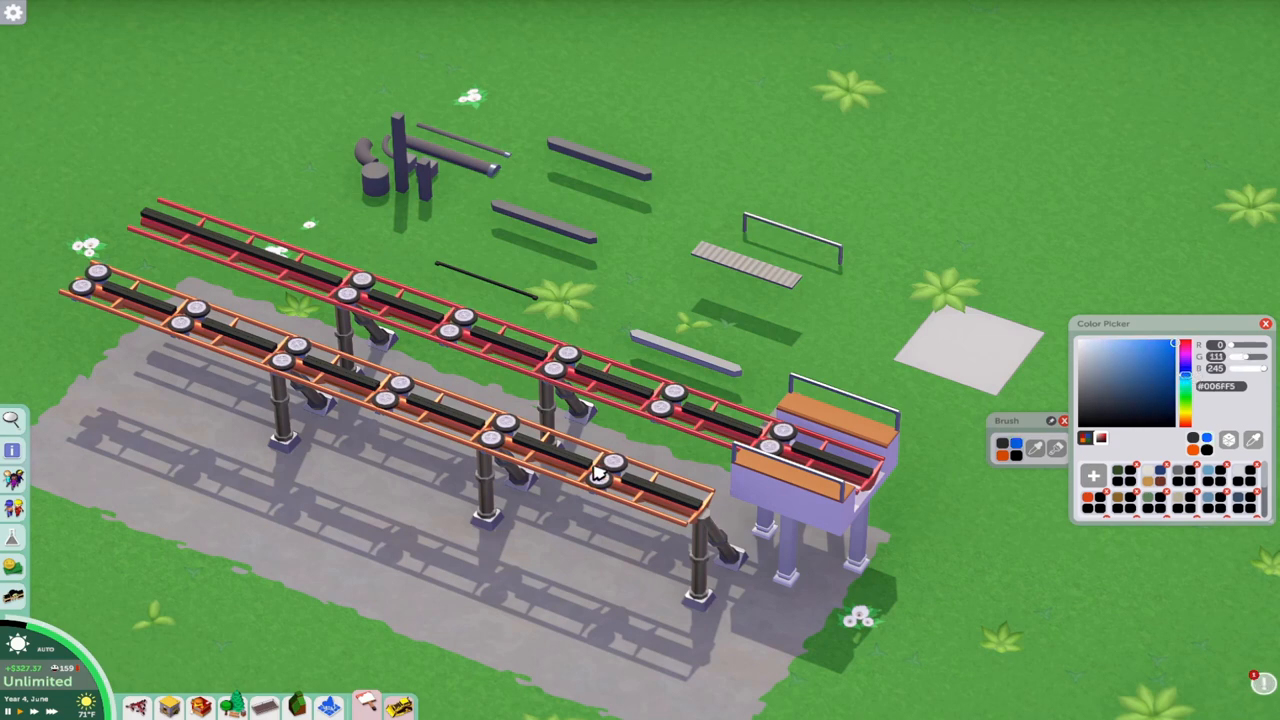
left_click(1263, 321)
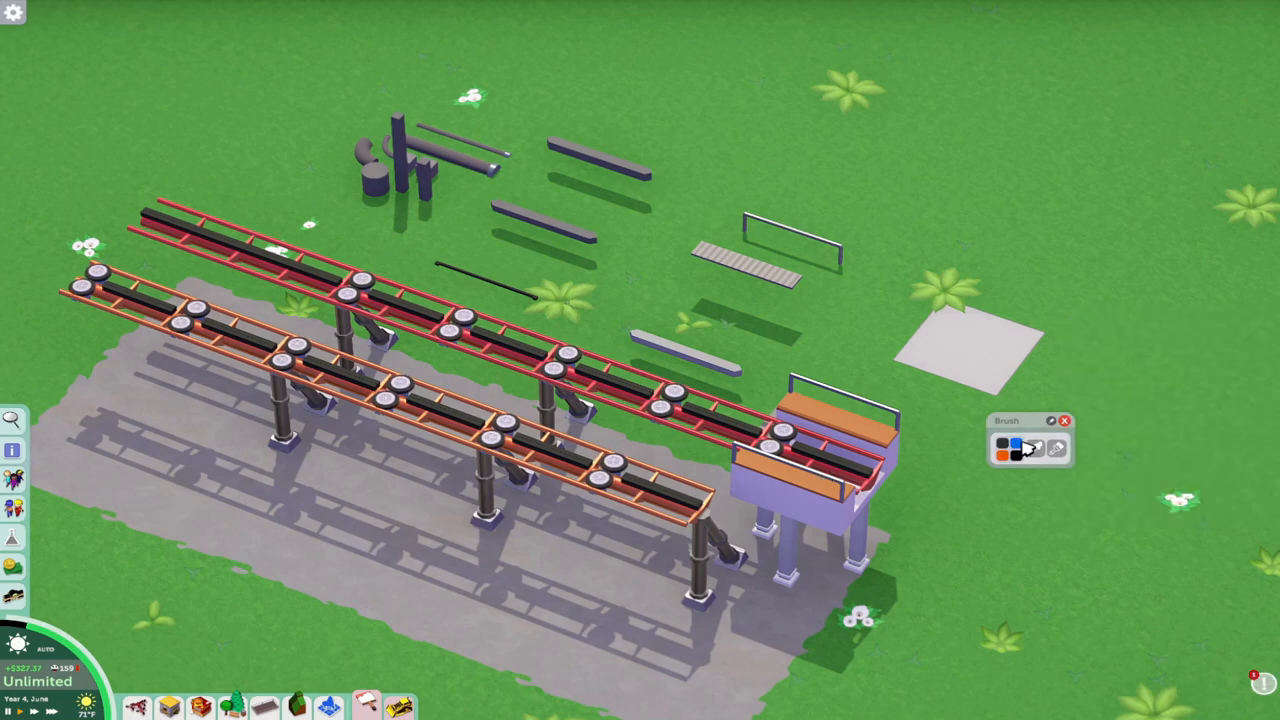
left_click(1018, 445)
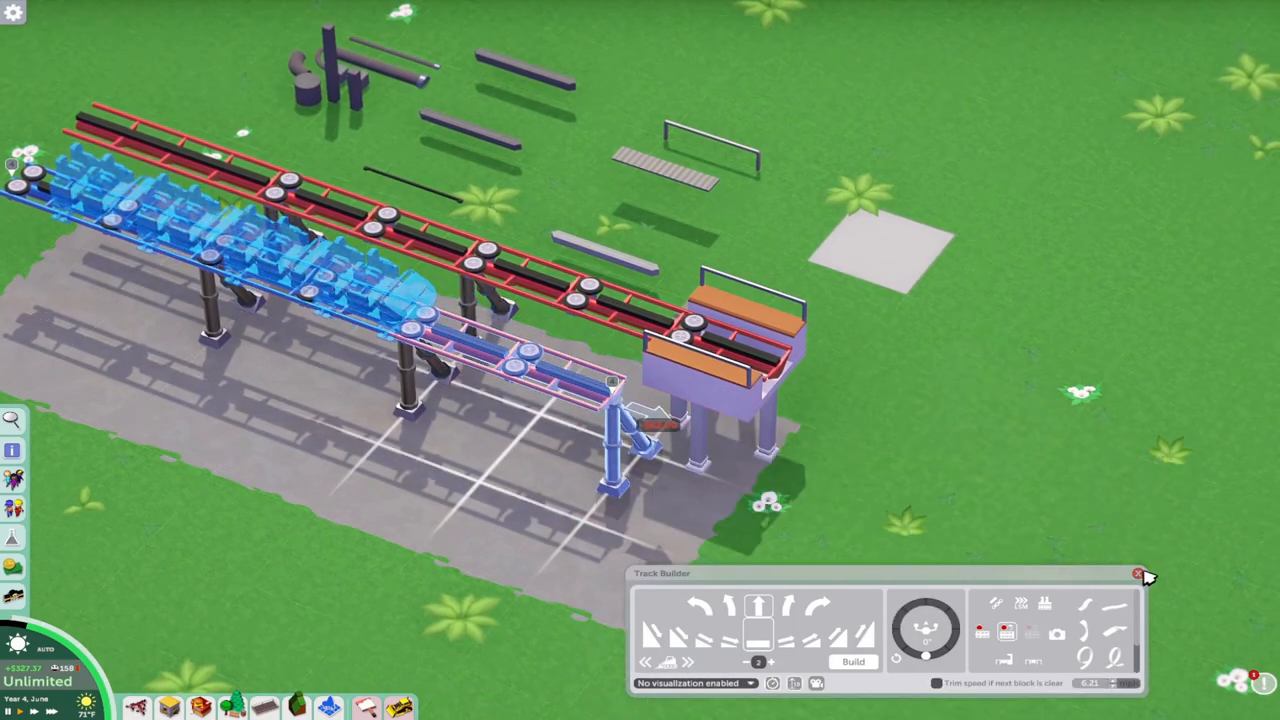
Close the Track Builder window once the front track shows blue rails
left_click(1137, 573)
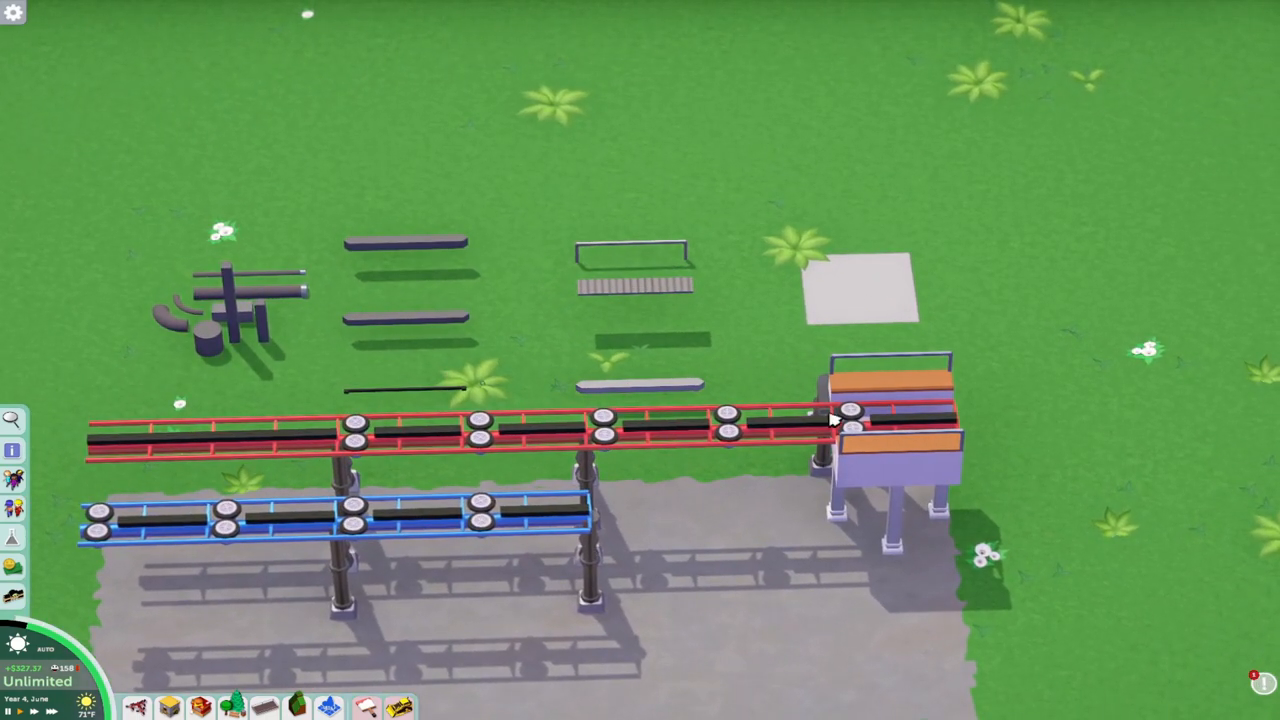
mouse_move(740, 433)
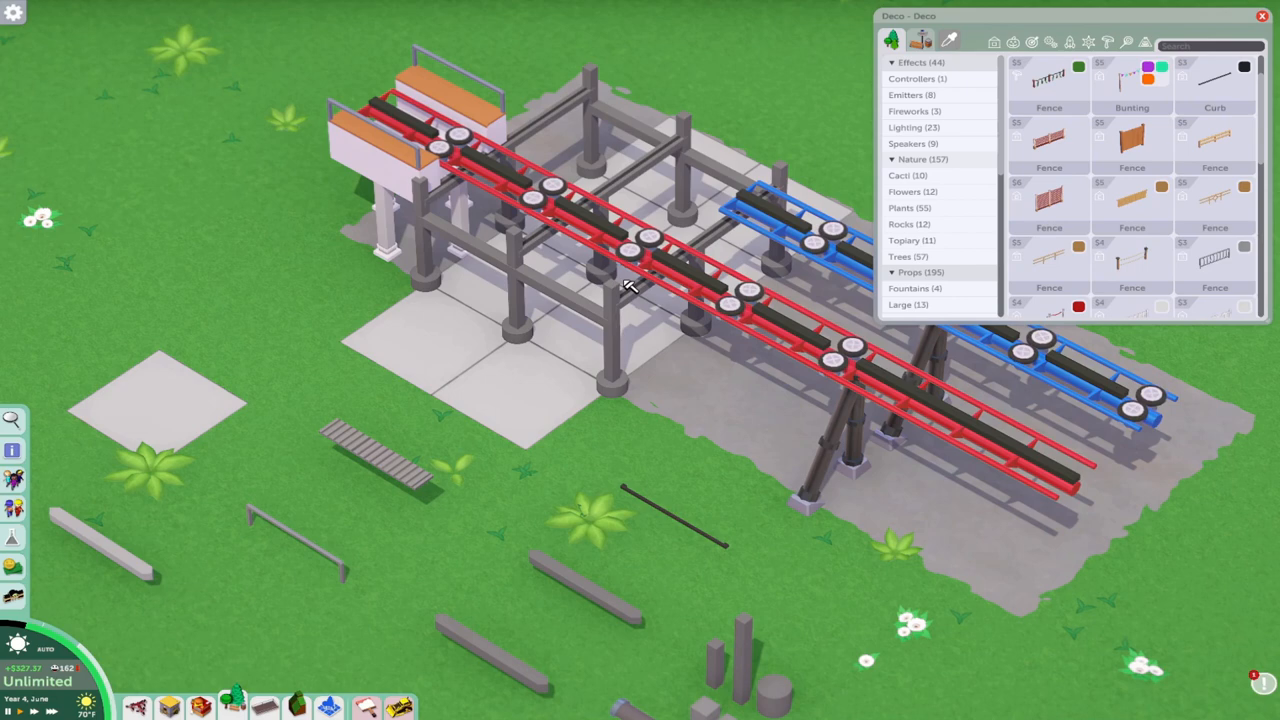
mouse_move(620, 290)
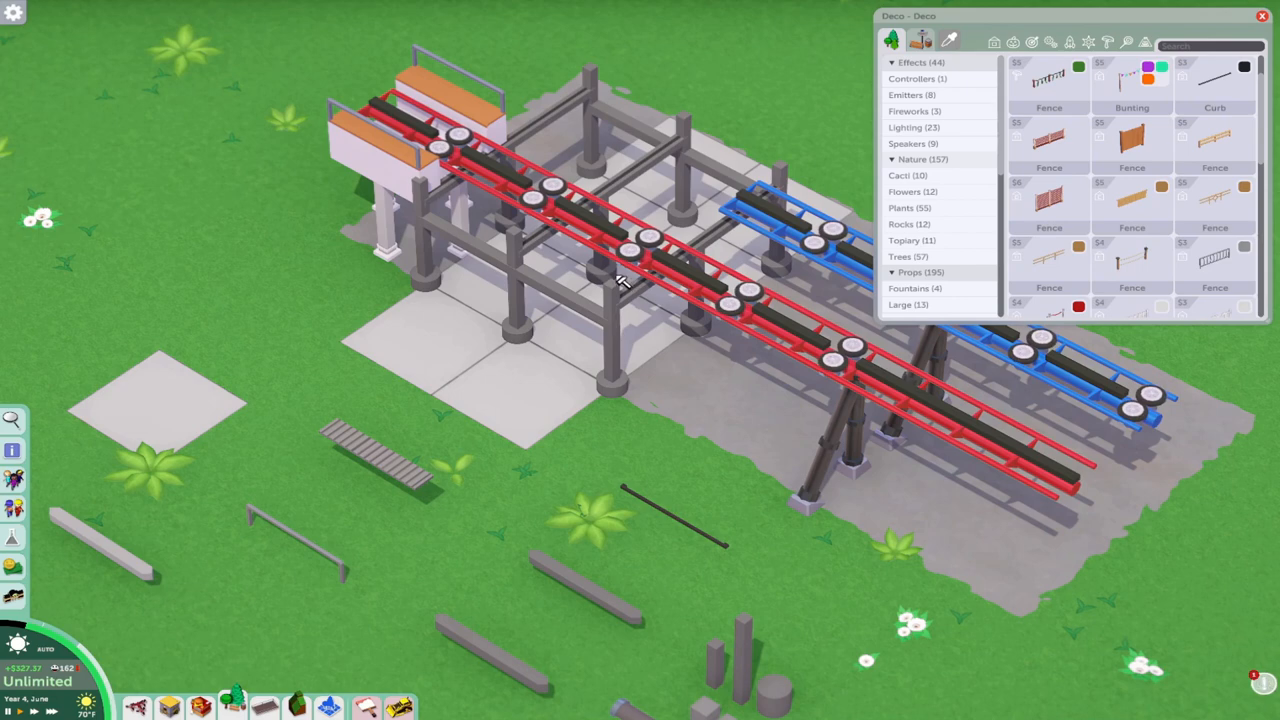
mouse_move(628, 393)
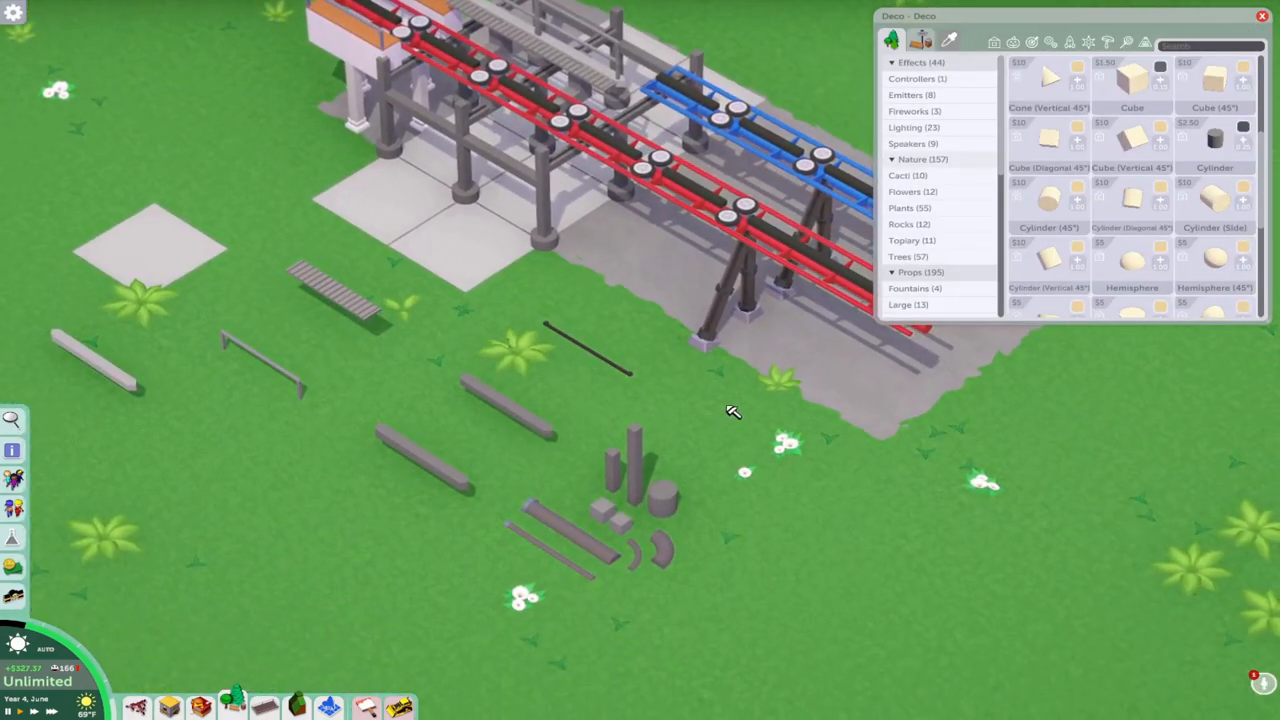
Scroll to Structures > Details in Deco and pick a pipe detail piece to place
scroll("down", 3)
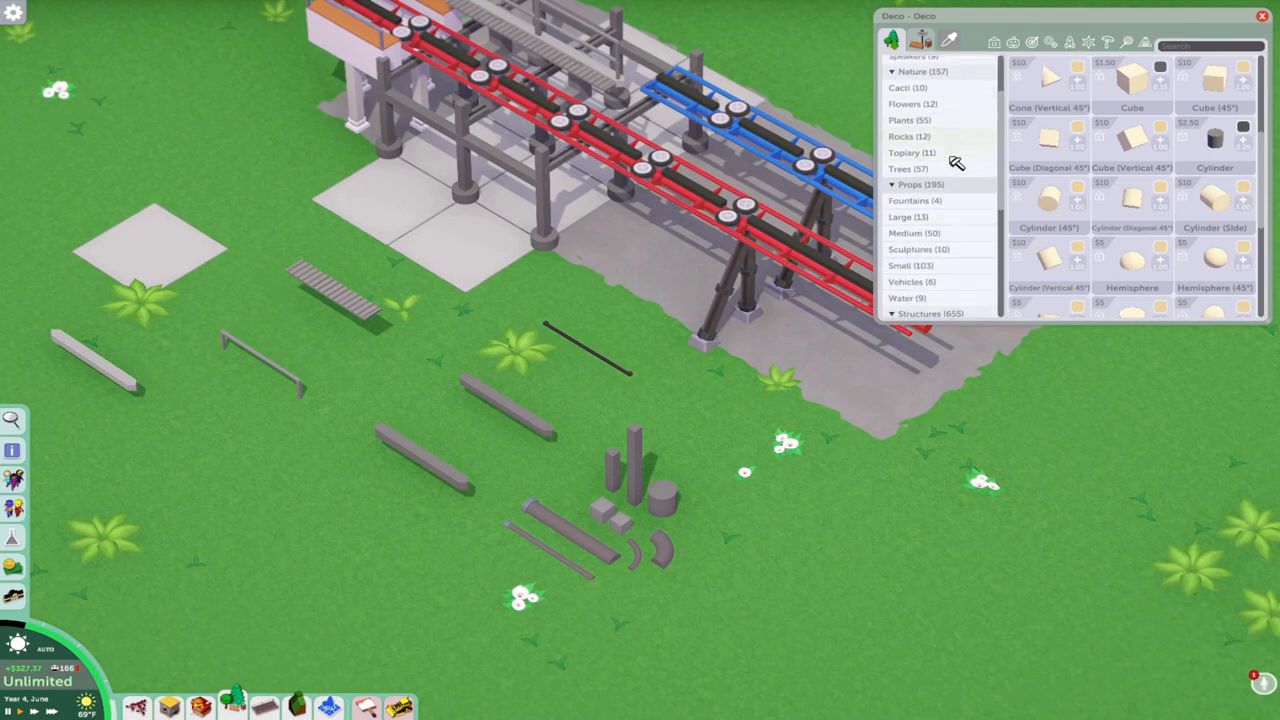
scroll("down", 3)
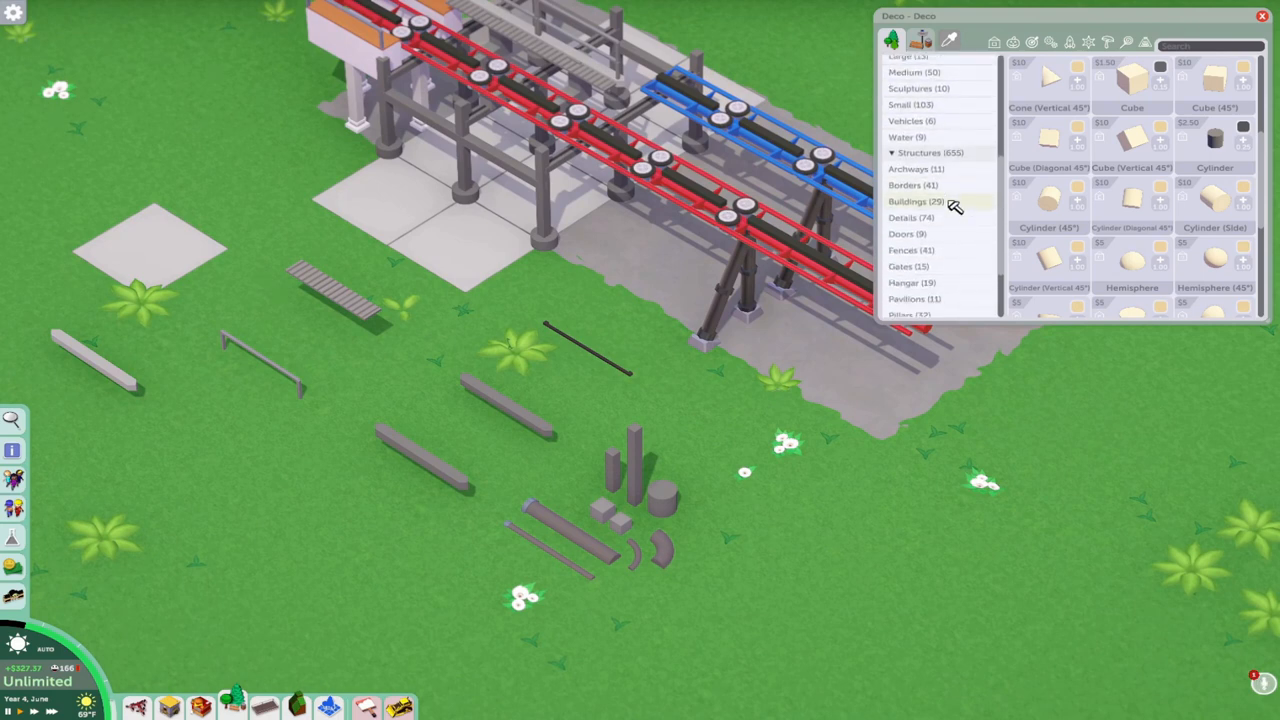
left_click(911, 217)
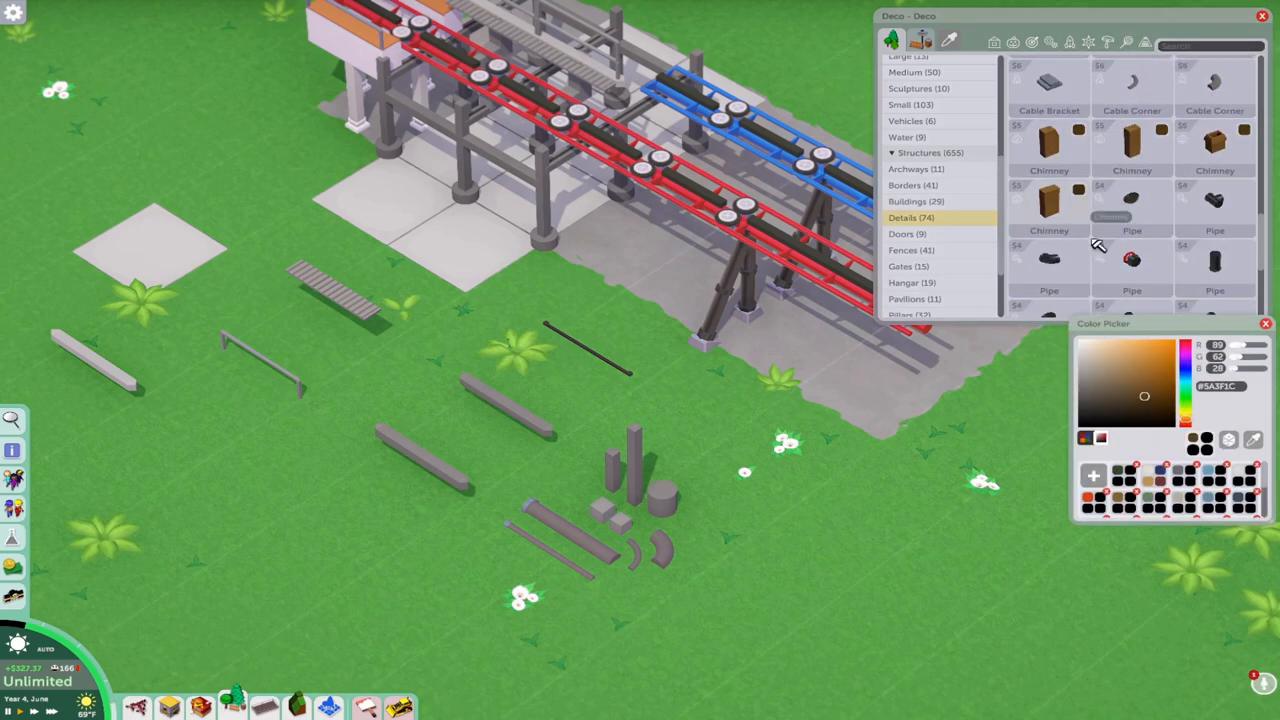
left_click(1148, 366)
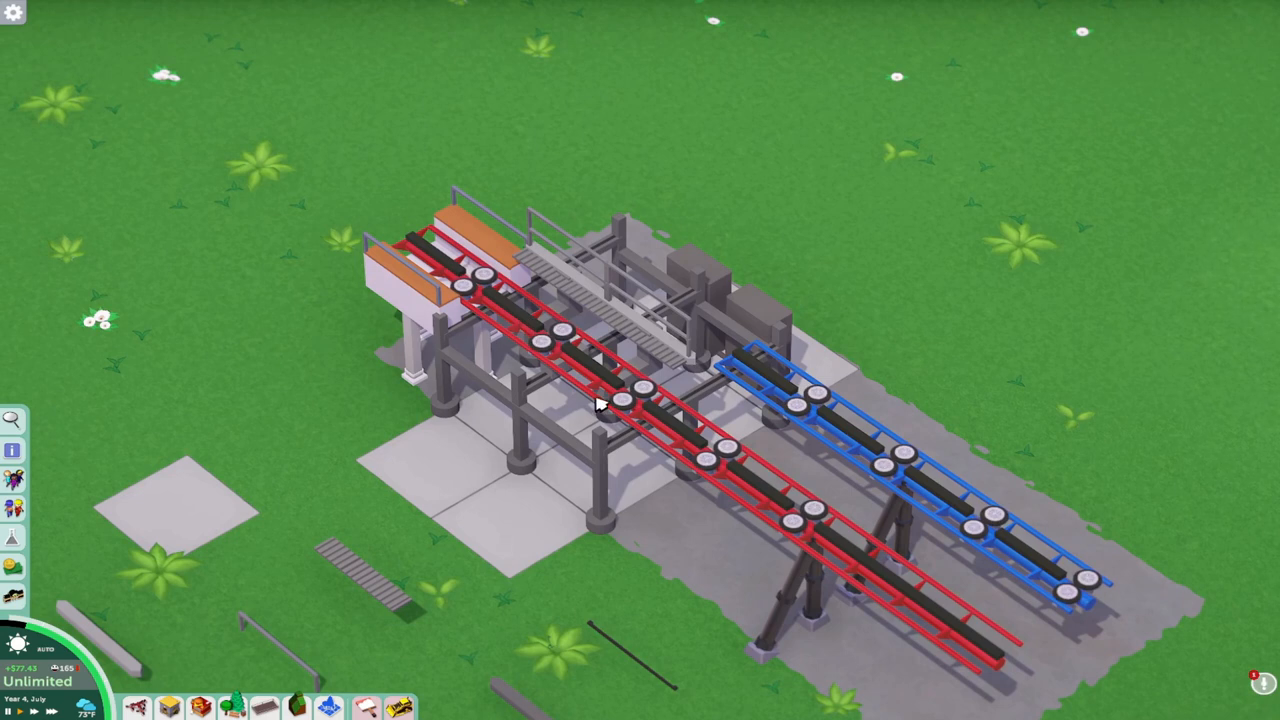
mouse_move(746, 185)
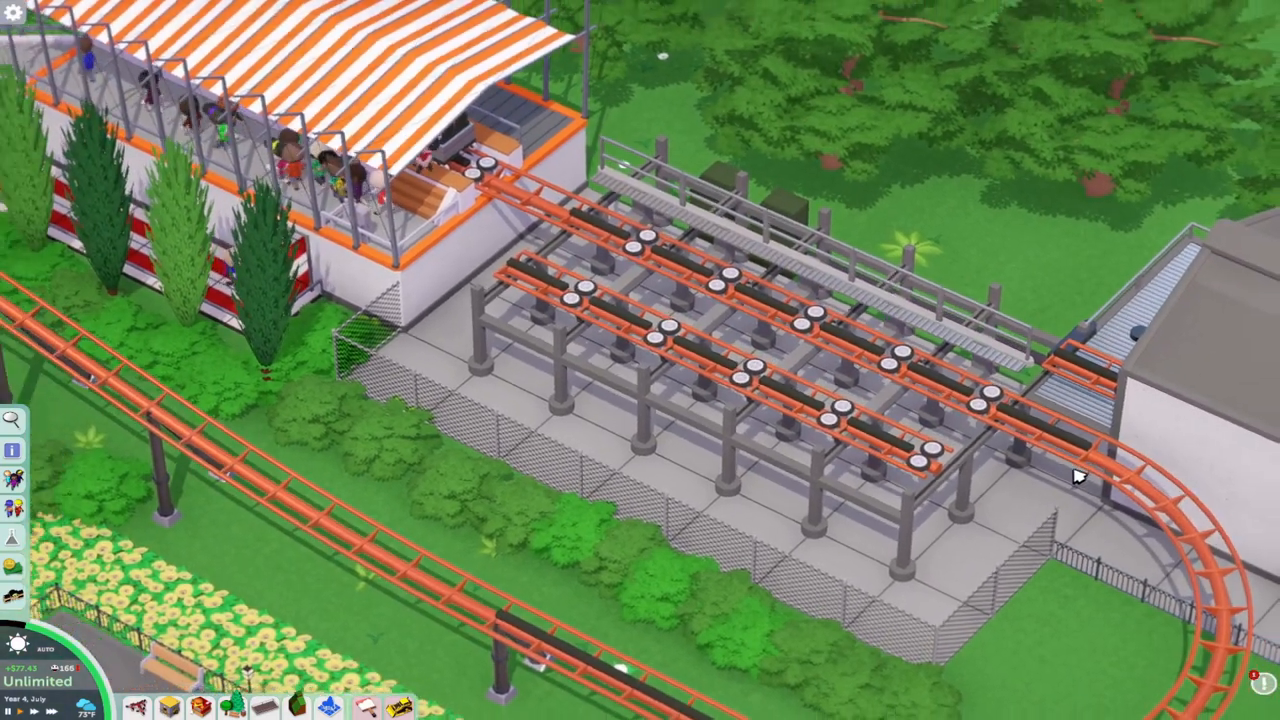
Pan the camera along the installed transfer track section in the park
left_click_drag(1078, 477, 882, 509)
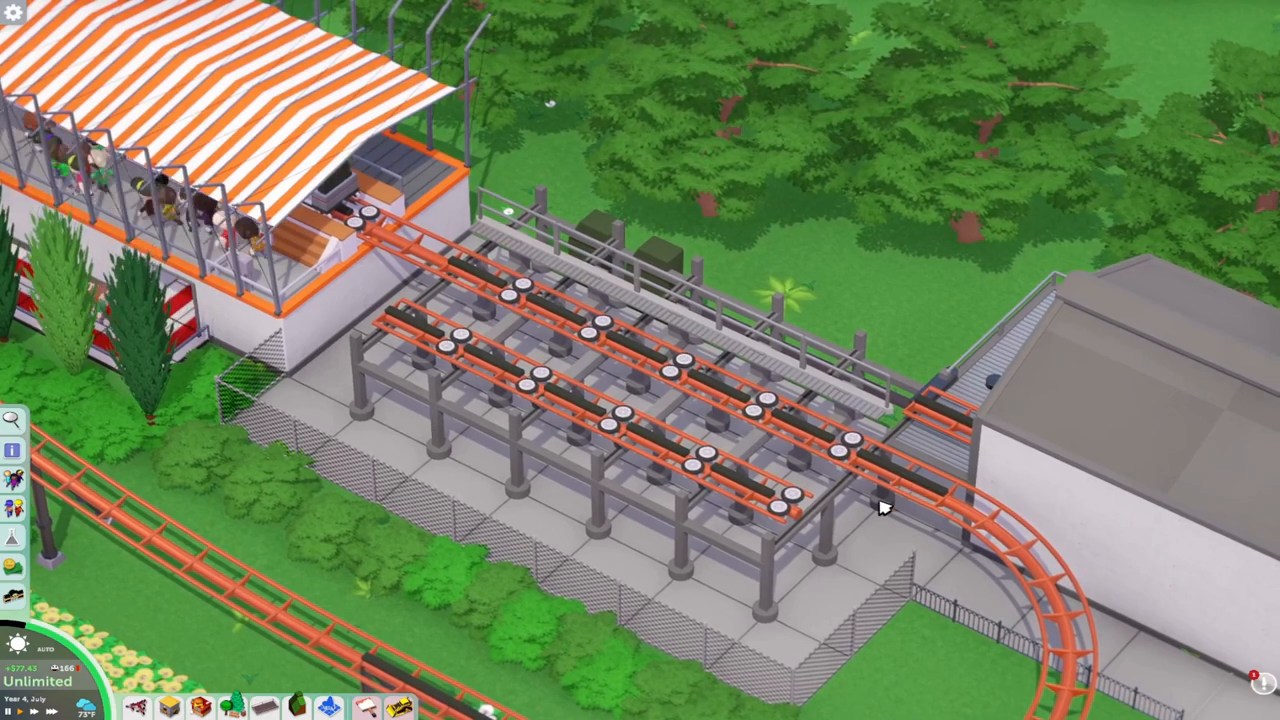